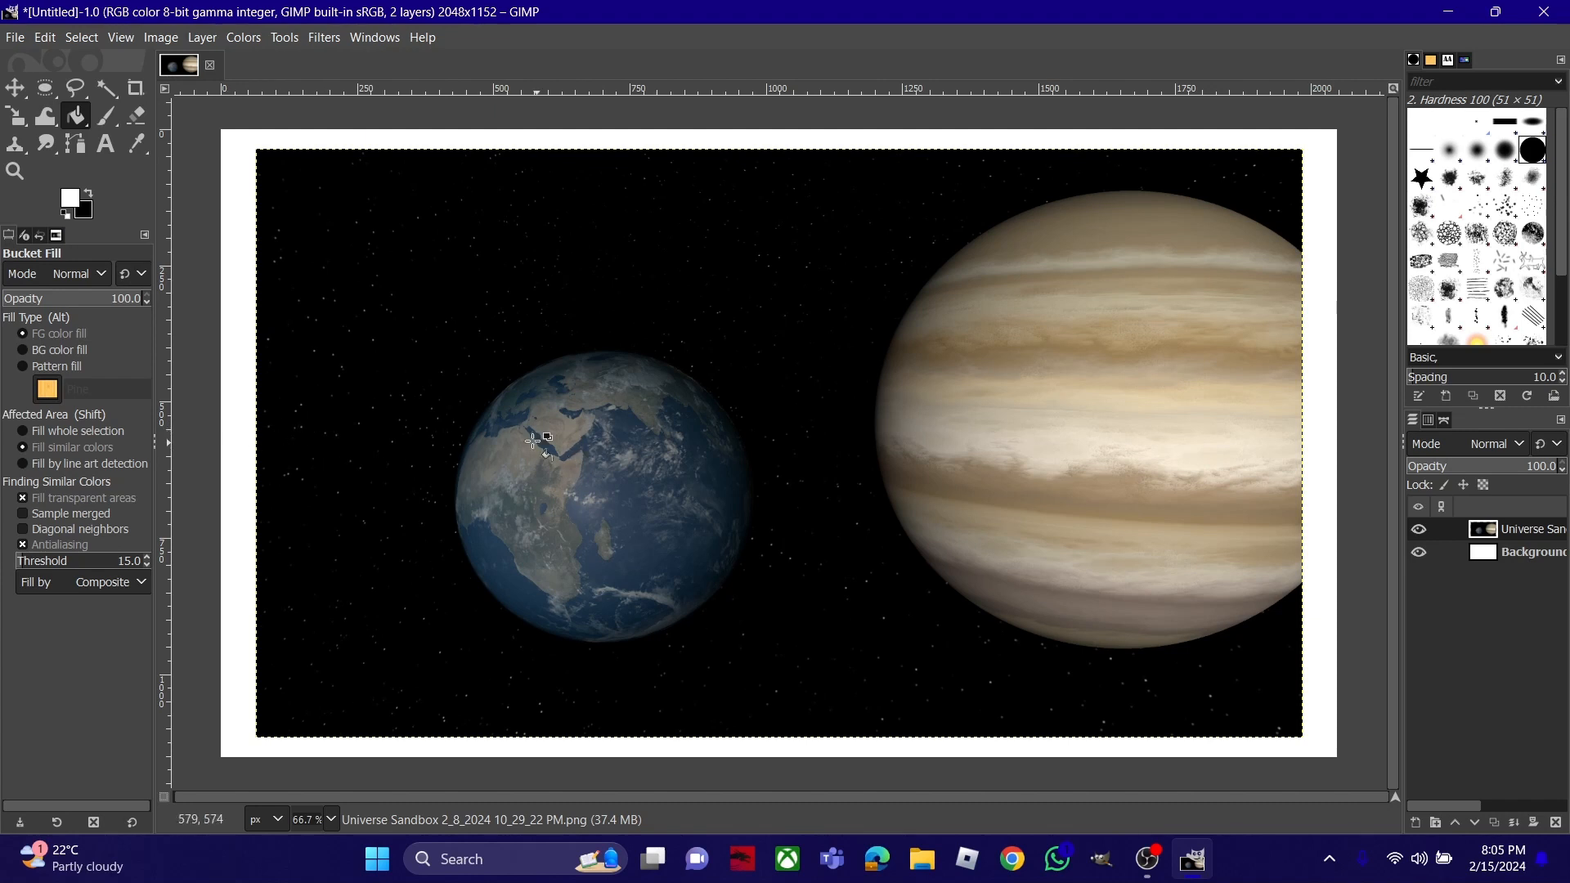
# Scale the Earth and Jupiter image layer to fill the whole canvas
pyautogui.click(242, 36)
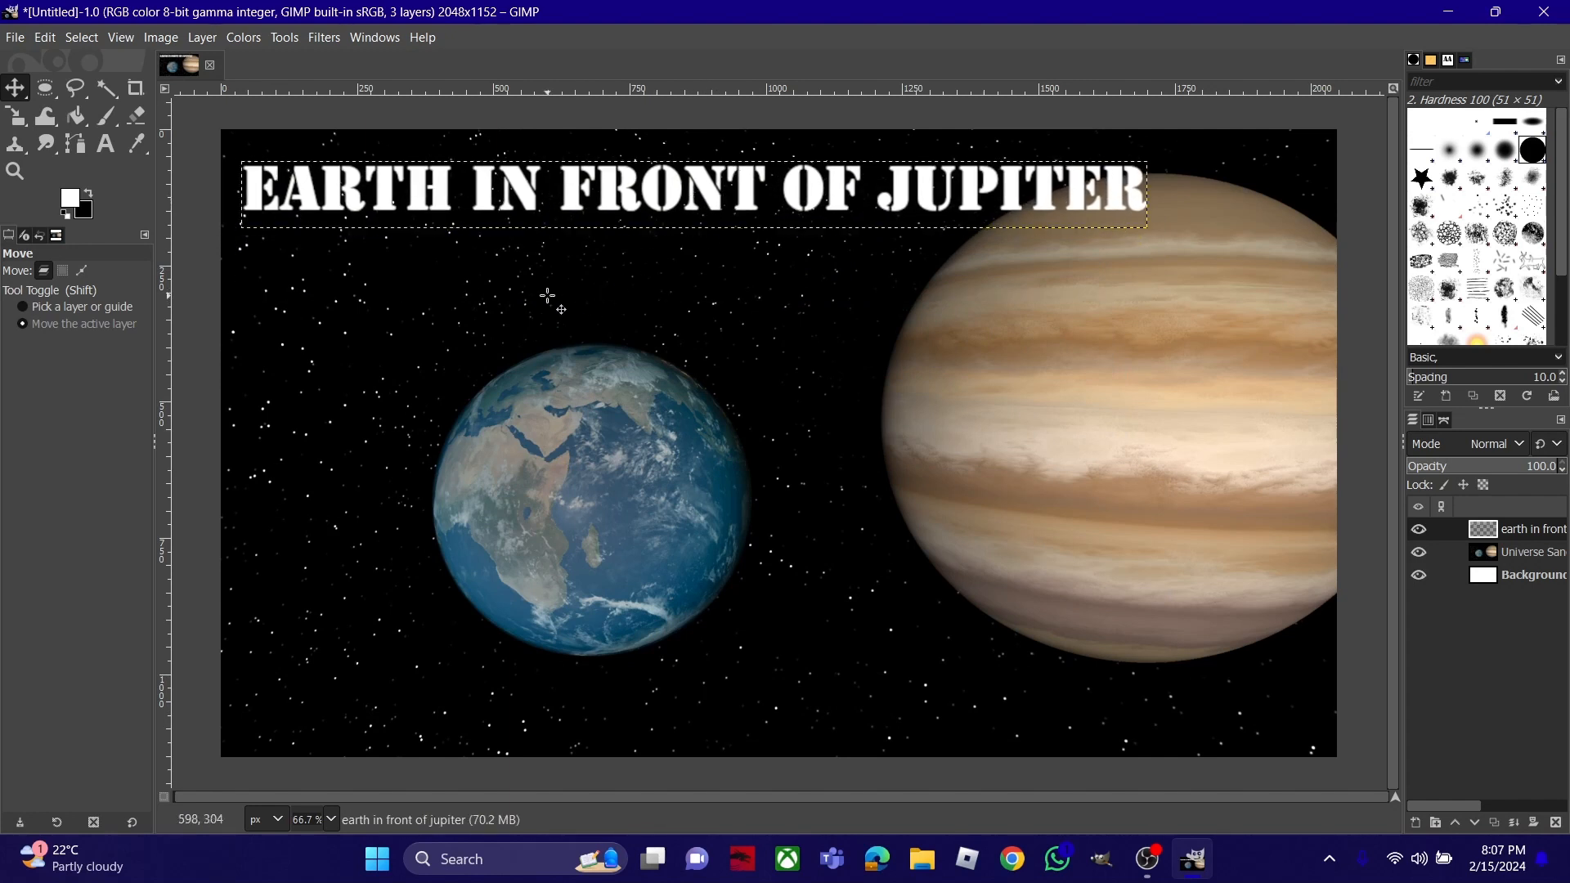
# Move the white stencil title to the top-left corner above Earth
pyautogui.click(105, 86)
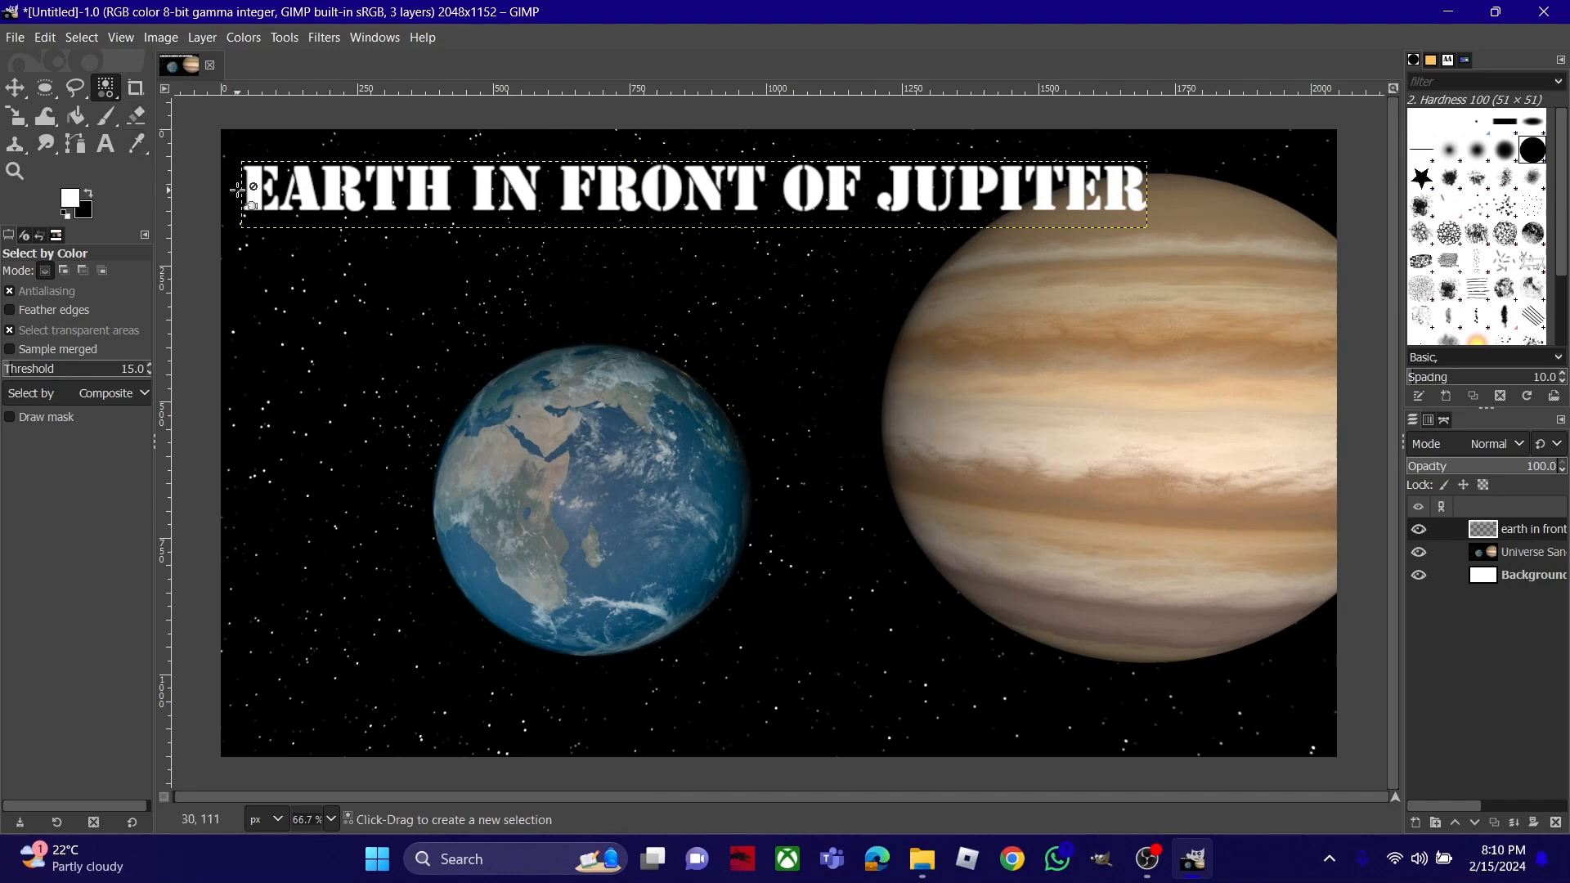